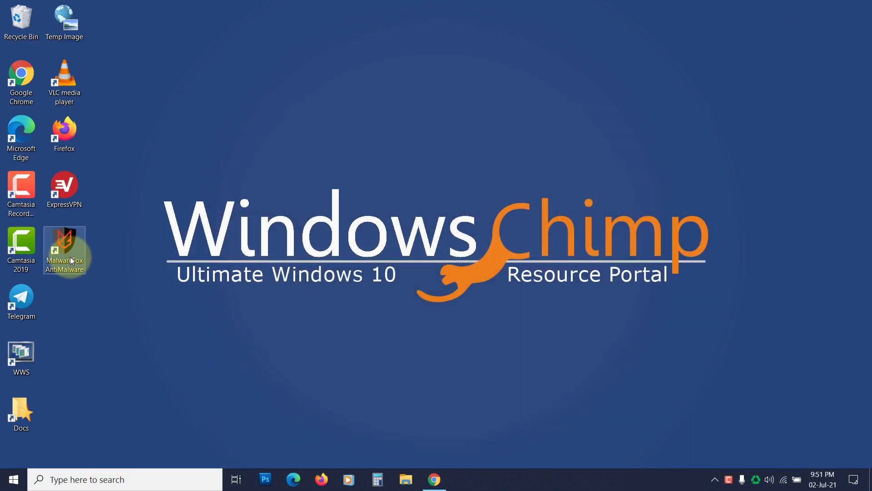
Launch MalwareFox AntiMalware from its desktop shortcut and start a computer scan
double_click(64, 247)
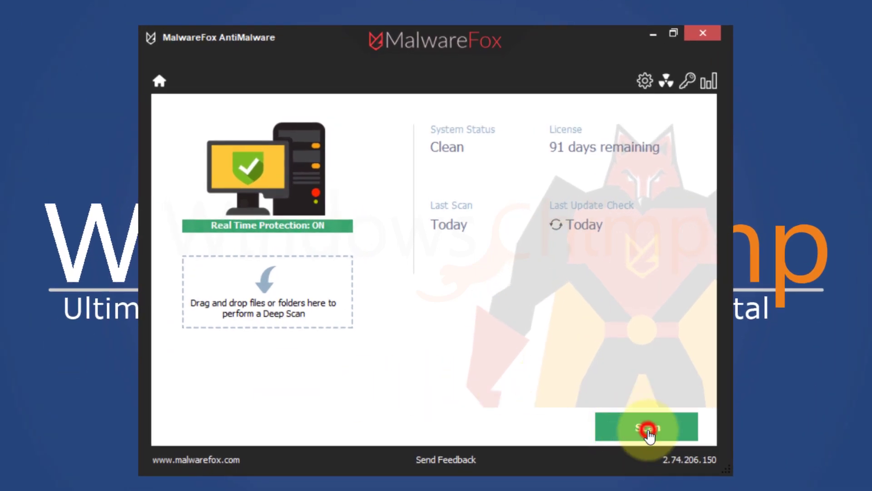
click(646, 427)
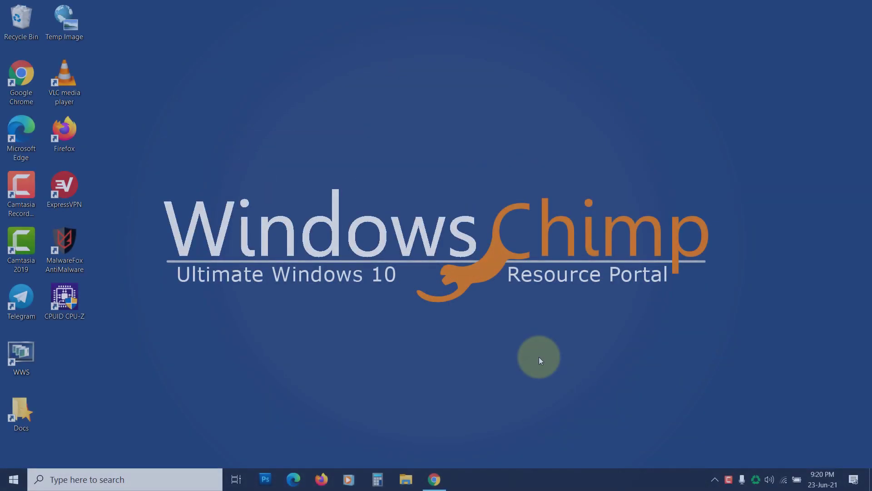
Turn off 'Use hardware acceleration when available' in Chrome's System settings
click(538, 357)
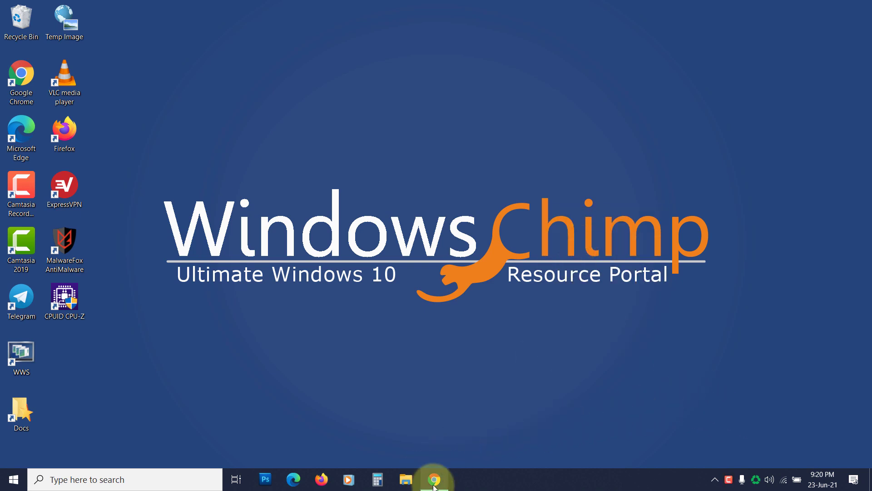
click(433, 478)
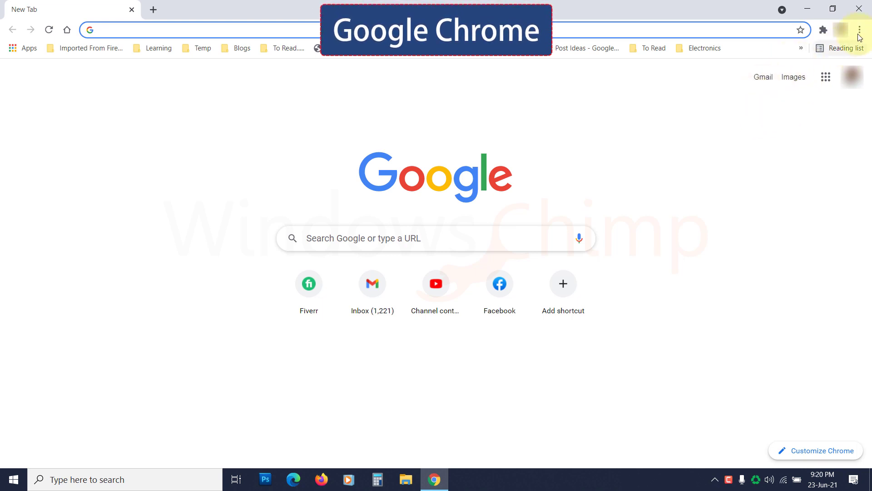
click(860, 30)
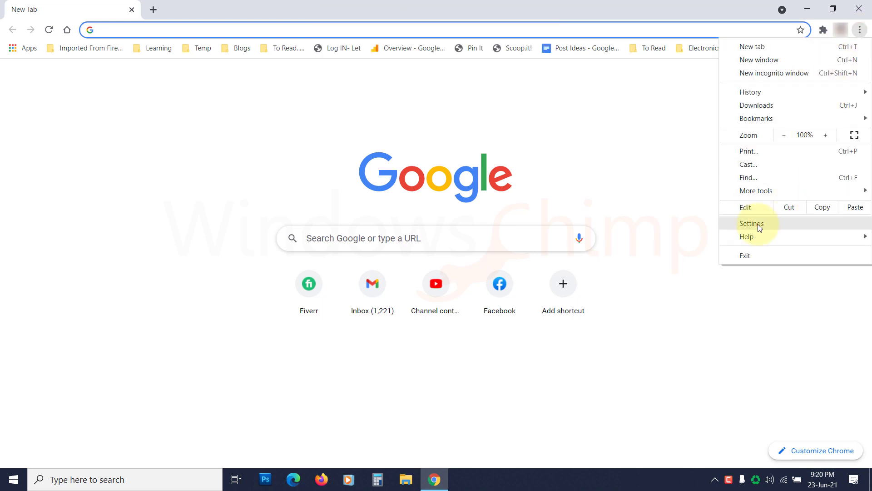
click(751, 223)
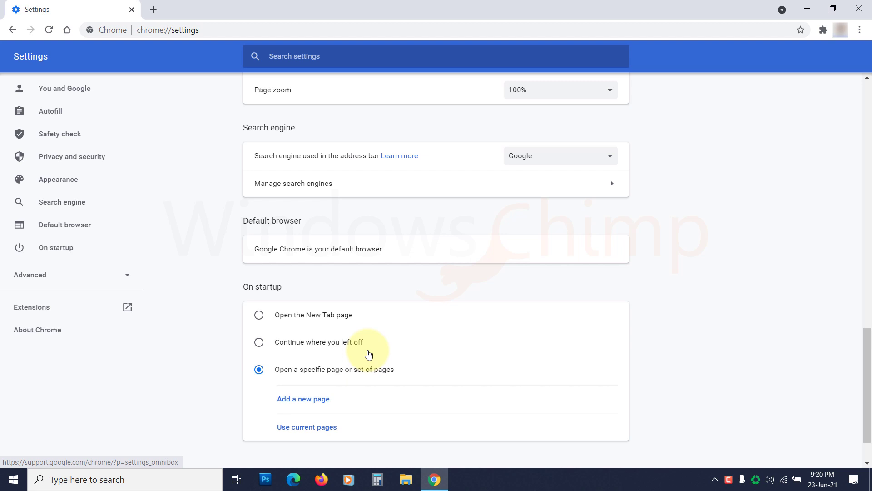
scroll(down, 3)
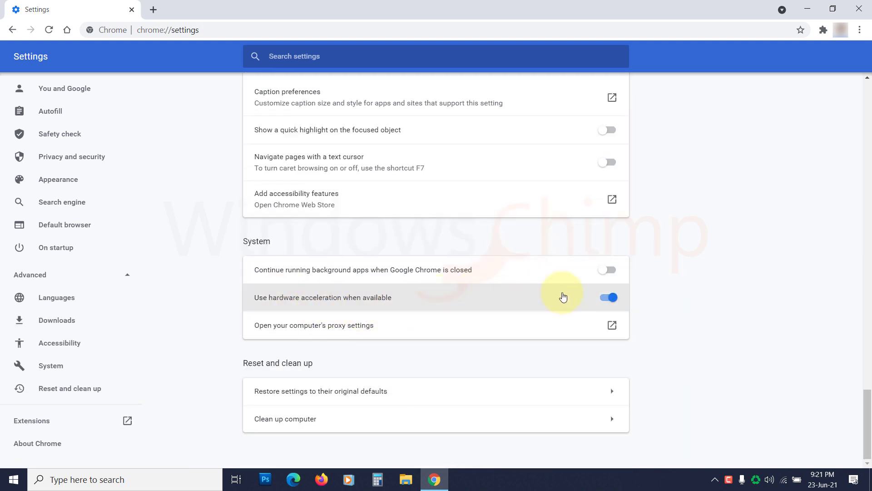
click(607, 297)
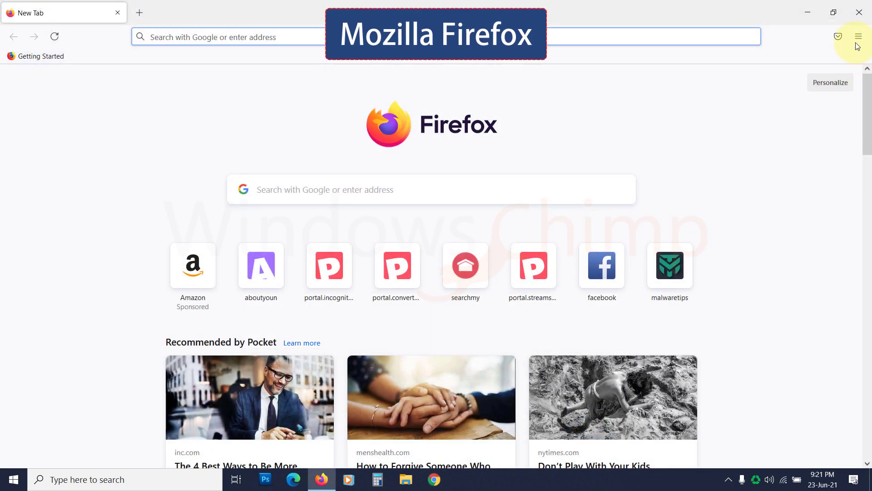
Uncheck 'Use recommended performance settings' and 'Use hardware acceleration when available' in Firefox
click(859, 37)
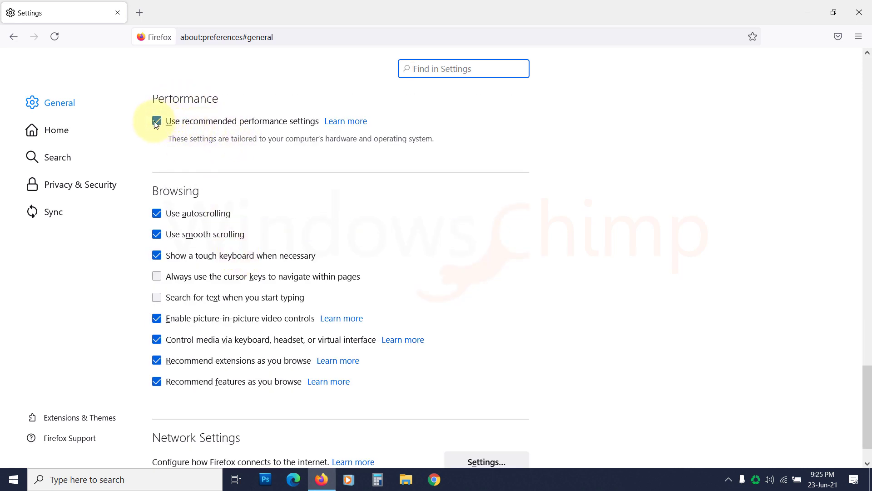
click(157, 121)
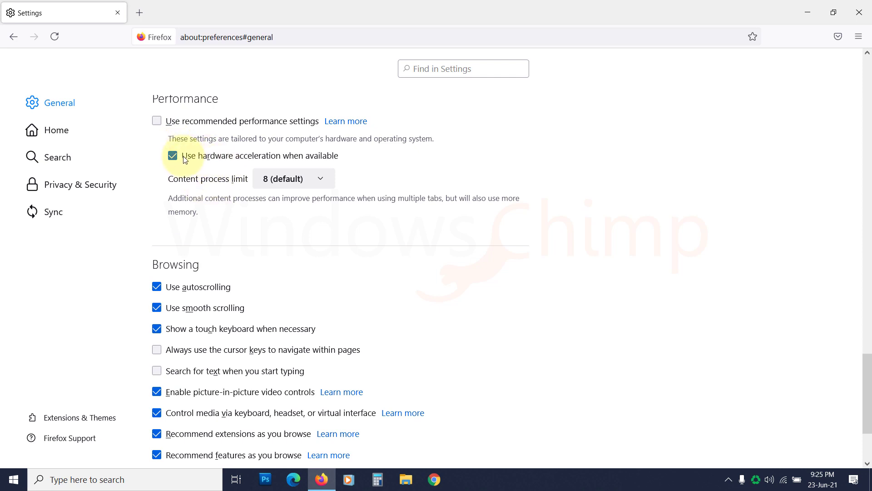
click(172, 155)
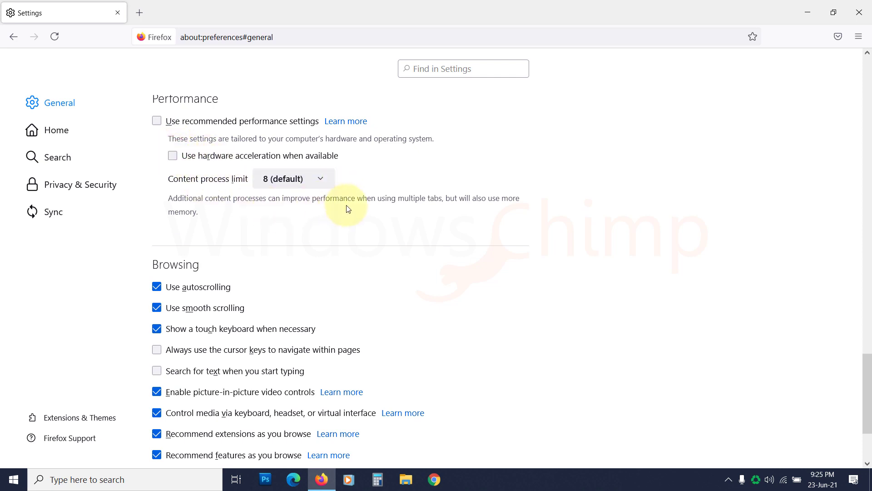
click(293, 479)
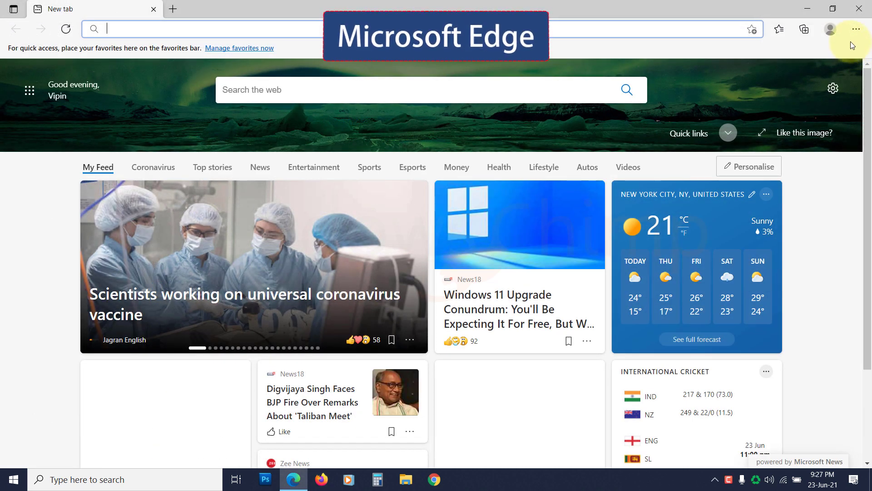
Switch off the 'Use hardware acceleration when available' toggle in Edge's System settings
click(855, 29)
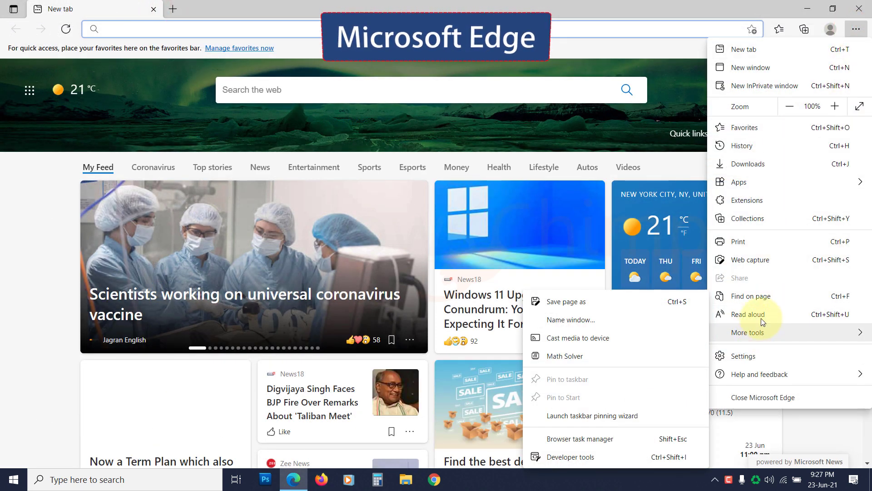
click(745, 356)
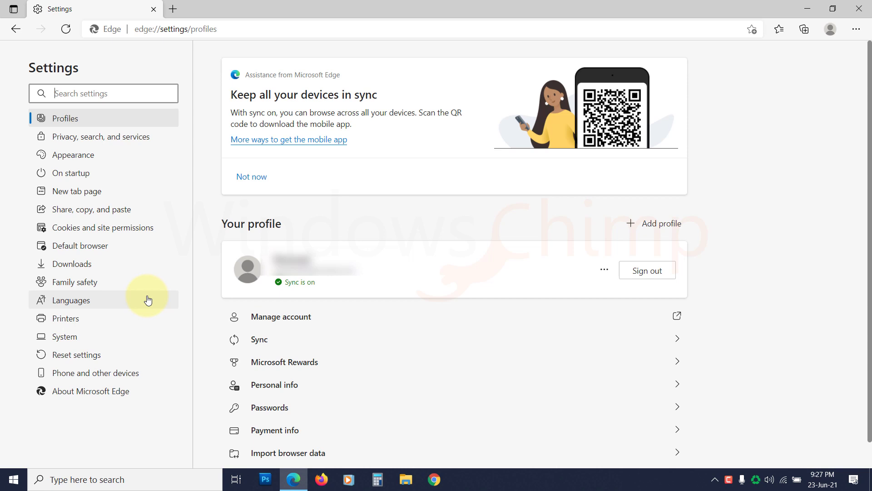
click(65, 337)
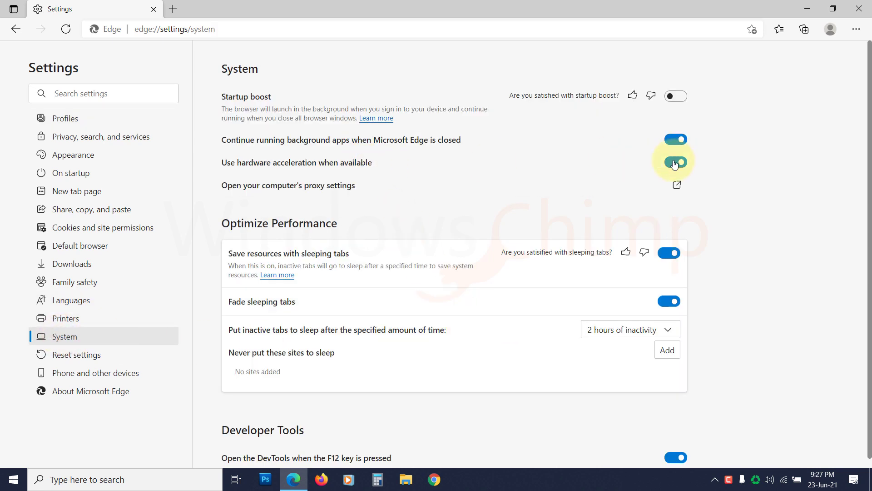
click(675, 162)
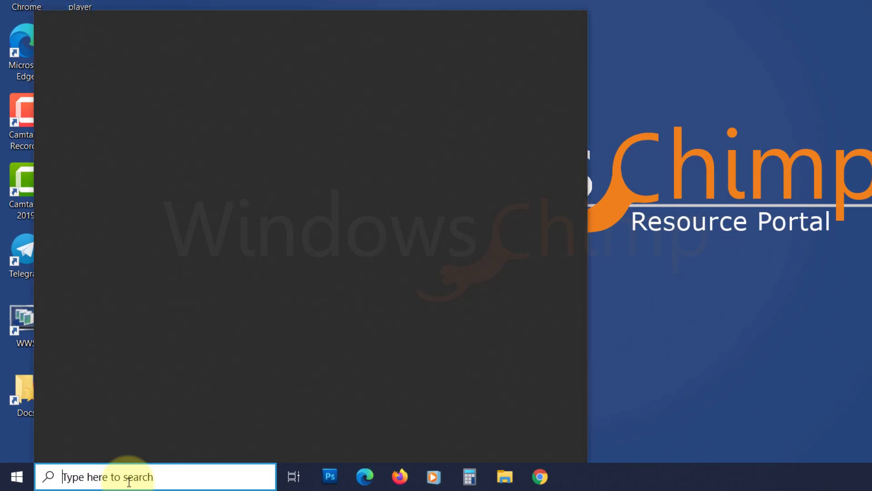
Open Device Manager and expand Display adapters showing Intel UHD Graphics 630 and GTX 1050
text(device manager)
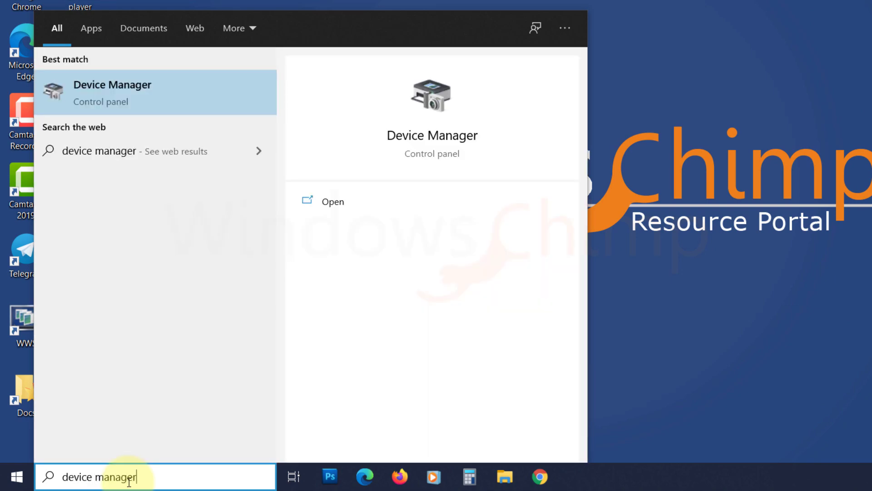
click(112, 92)
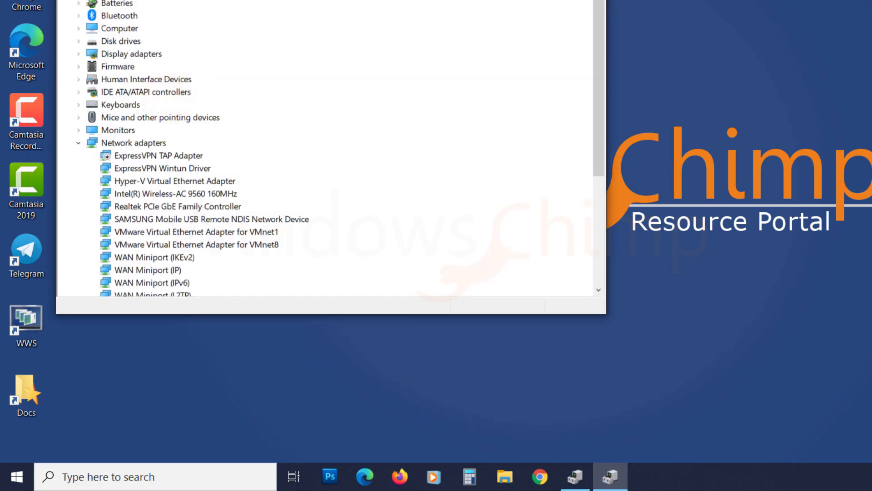
click(134, 277)
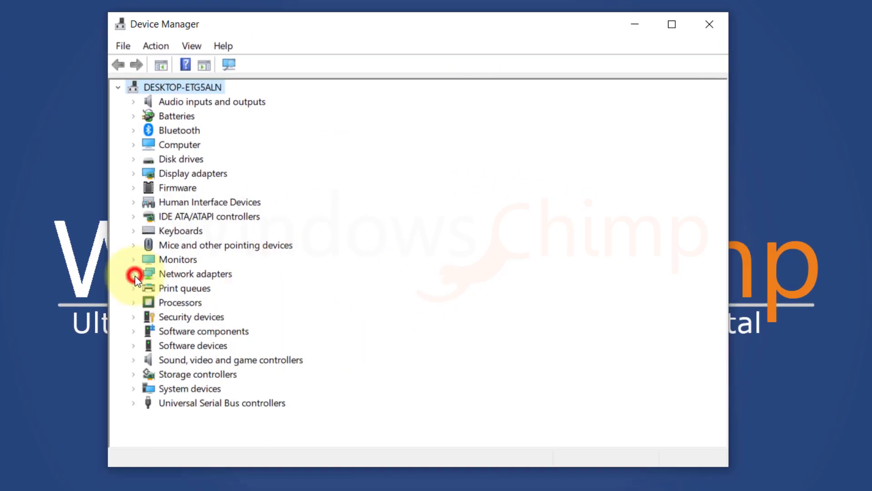
click(133, 173)
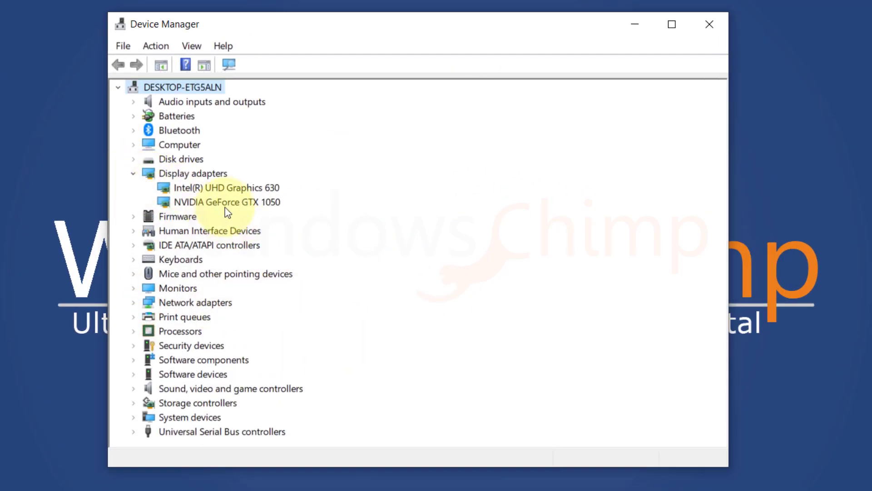
right_click(227, 202)
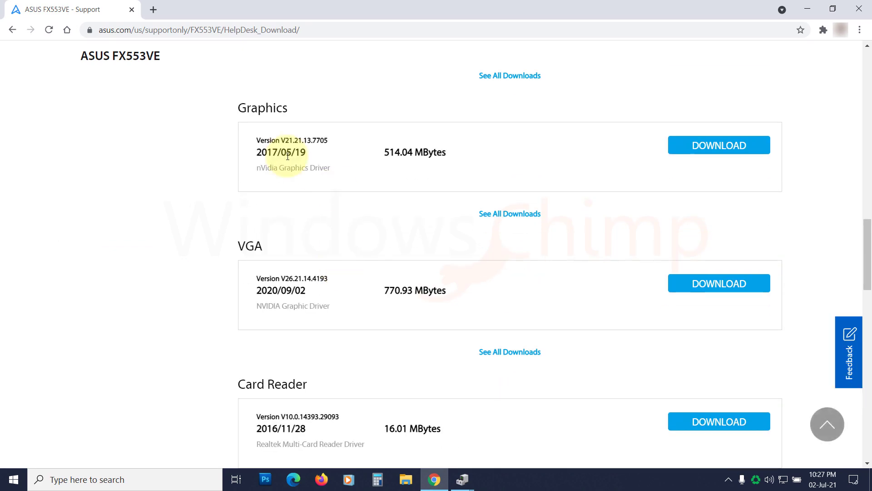
click(718, 144)
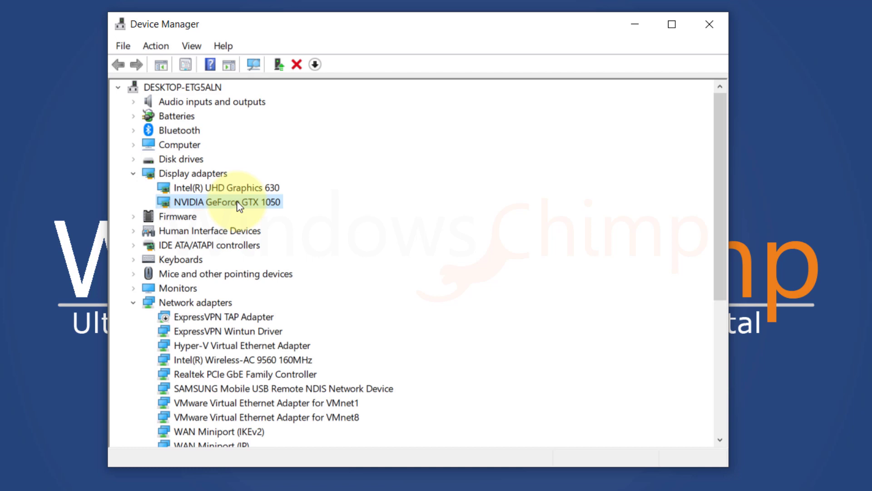
Check the GTX 1050 driver details (NVIDIA, 30-Sep-19, 26.21.14.3198), then cancel the dialog
right_click(225, 202)
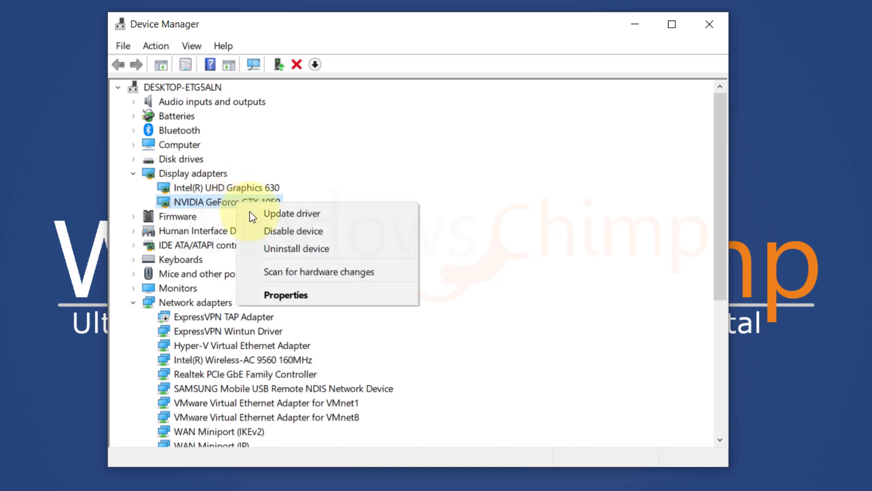
click(286, 294)
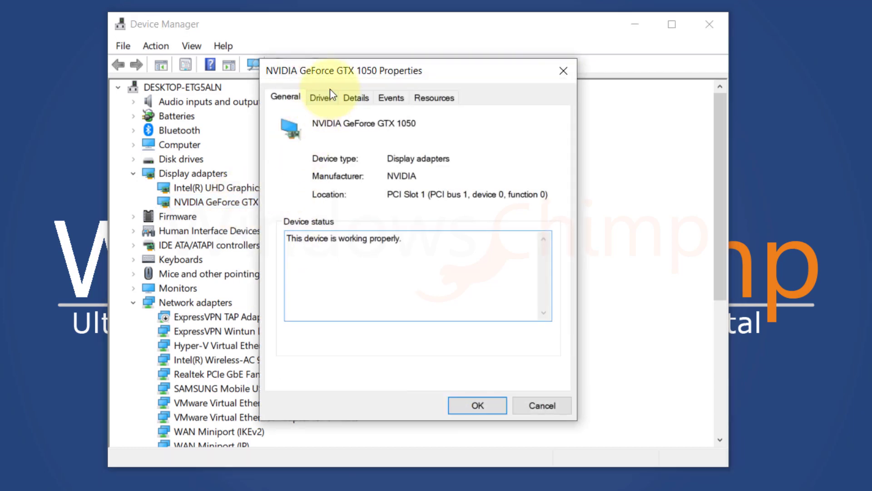
click(320, 97)
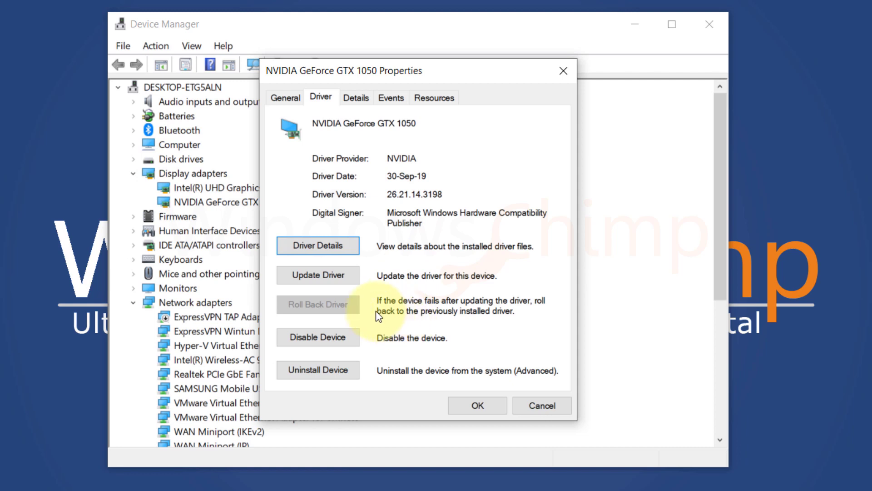
mouse_move(400, 332)
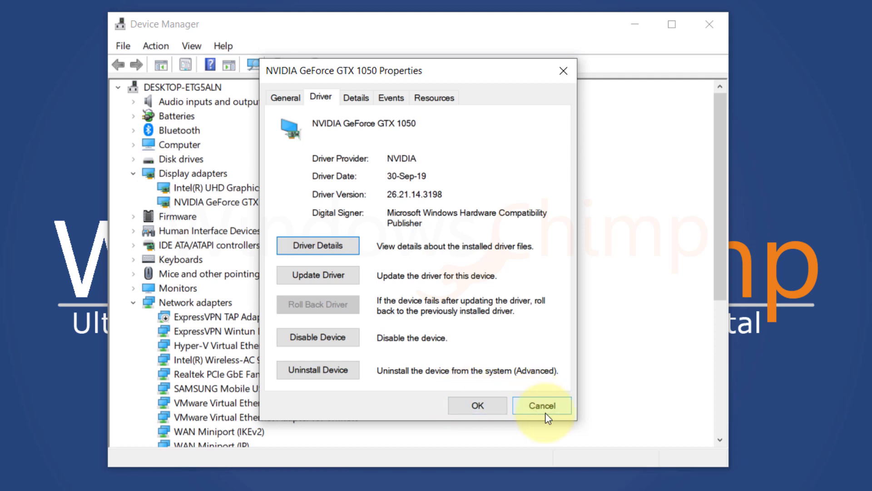
click(540, 404)
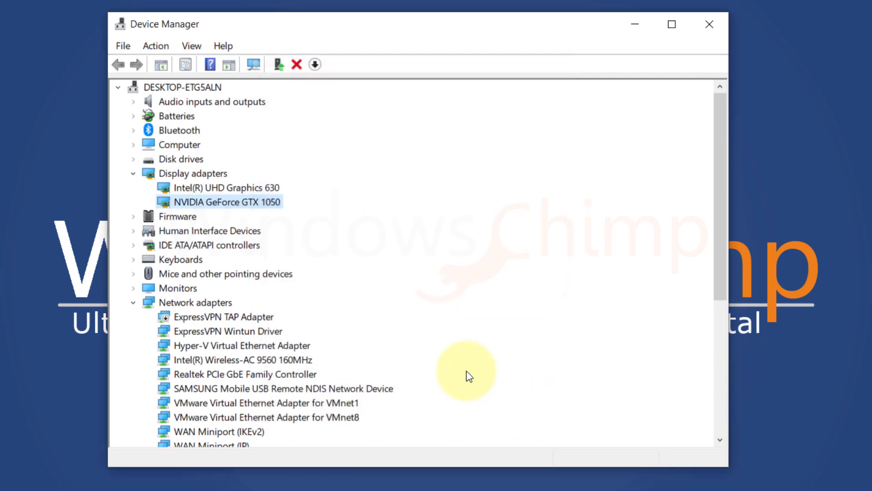
Disable the NVIDIA GeForce GTX 1050, confirm with Yes, then enable it again
right_click(225, 202)
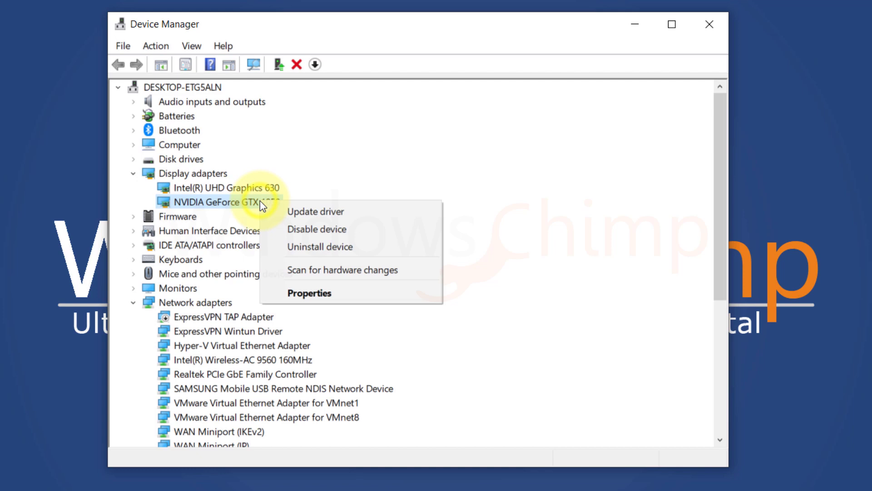
click(316, 229)
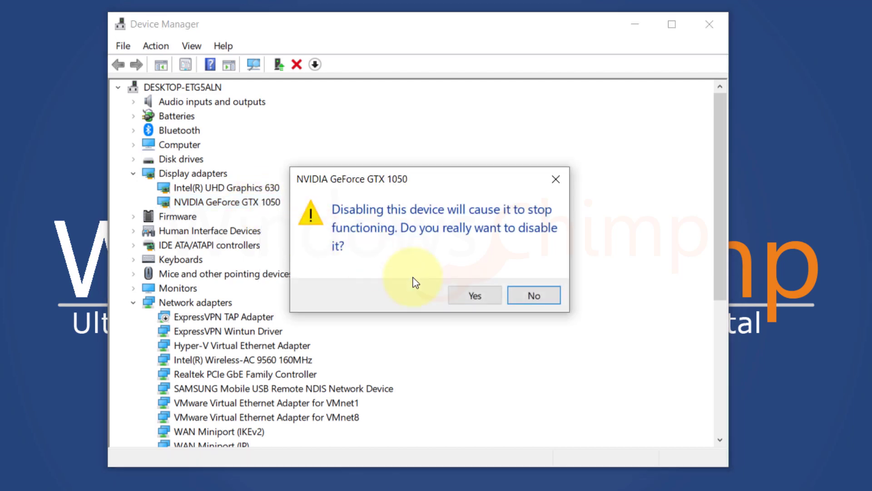
click(474, 294)
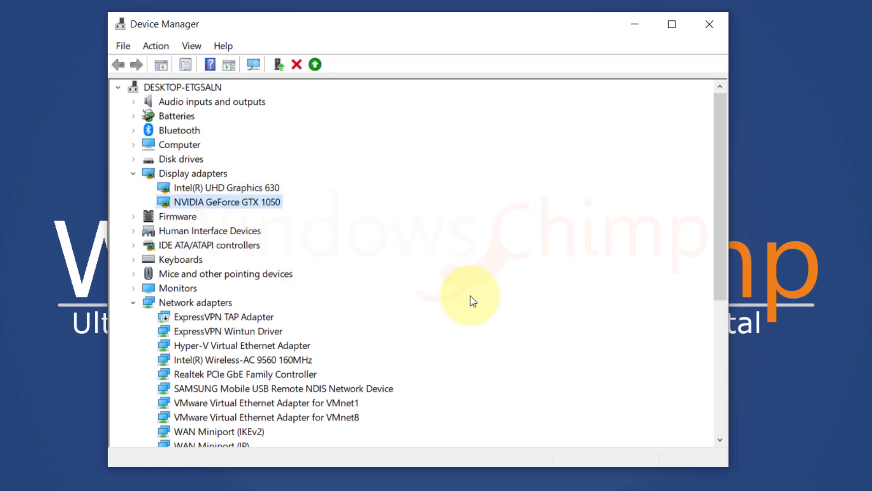
right_click(226, 201)
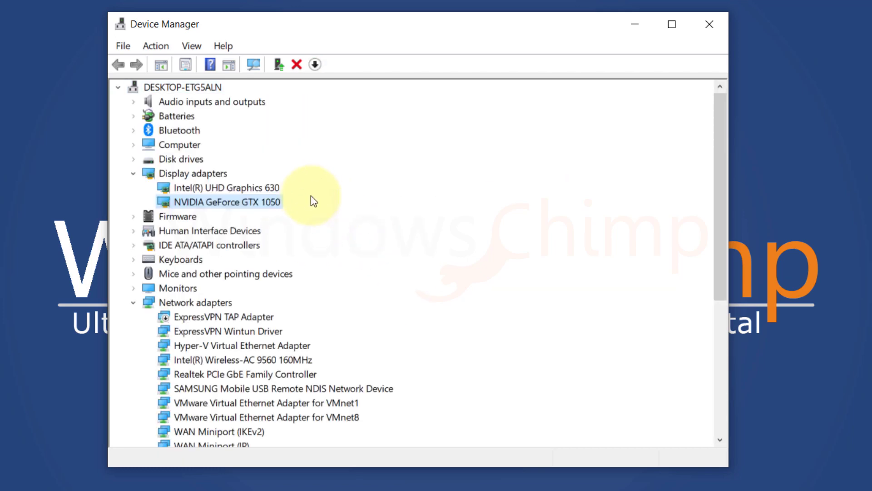
right_click(226, 202)
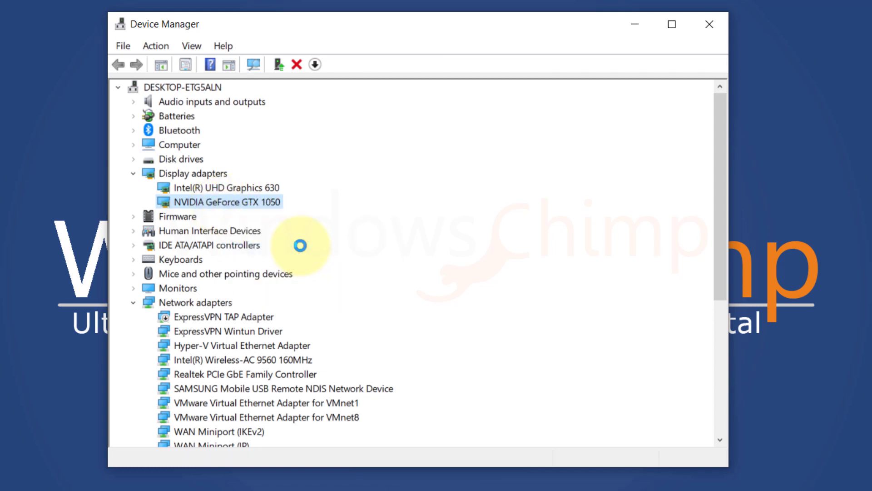
click(296, 64)
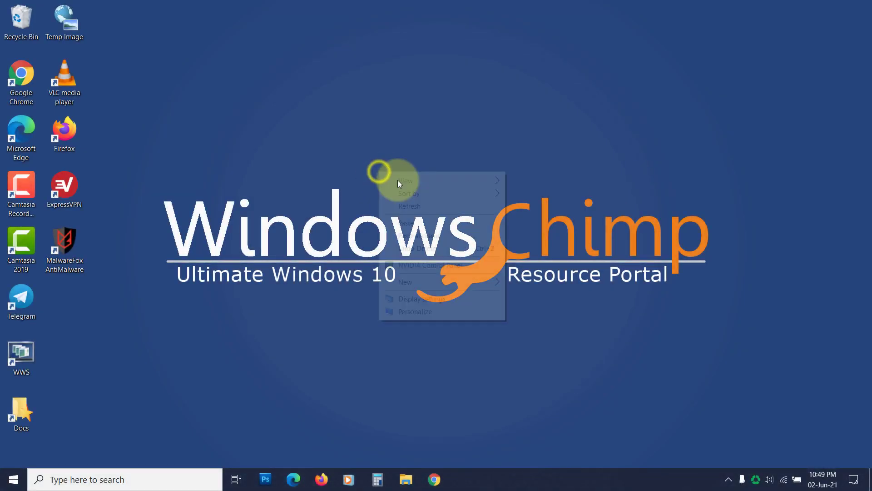
Search 'cmd' and run Command Prompt as administrator, approving User Account Control
click(410, 206)
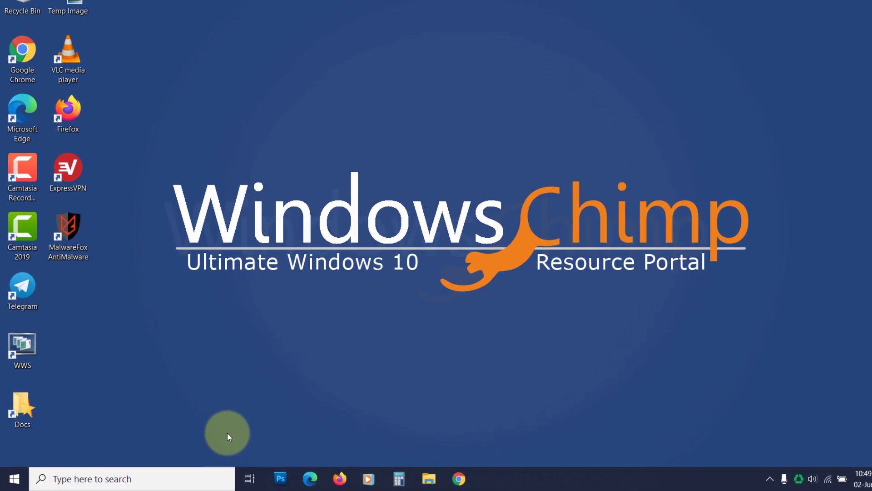
click(134, 478)
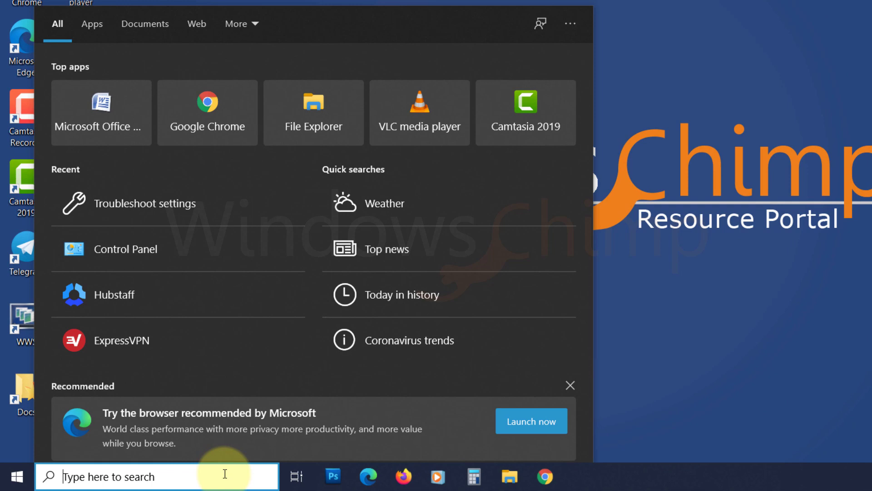
text(cmd)
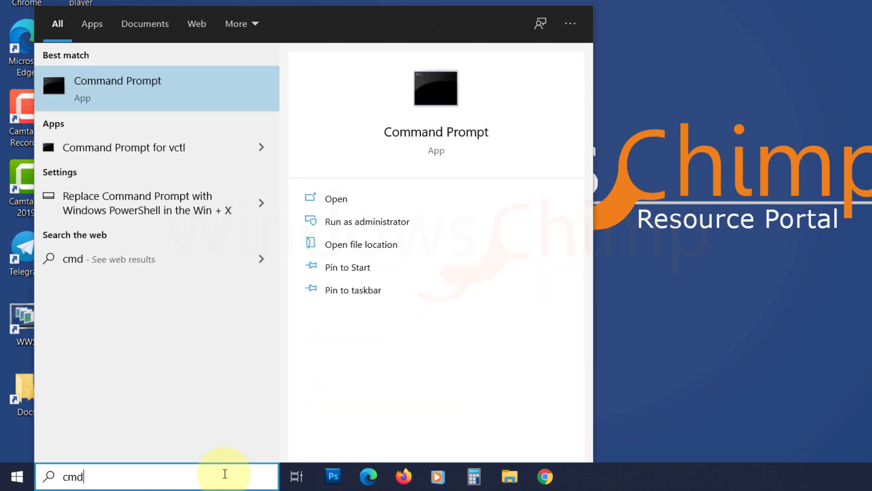
right_click(117, 88)
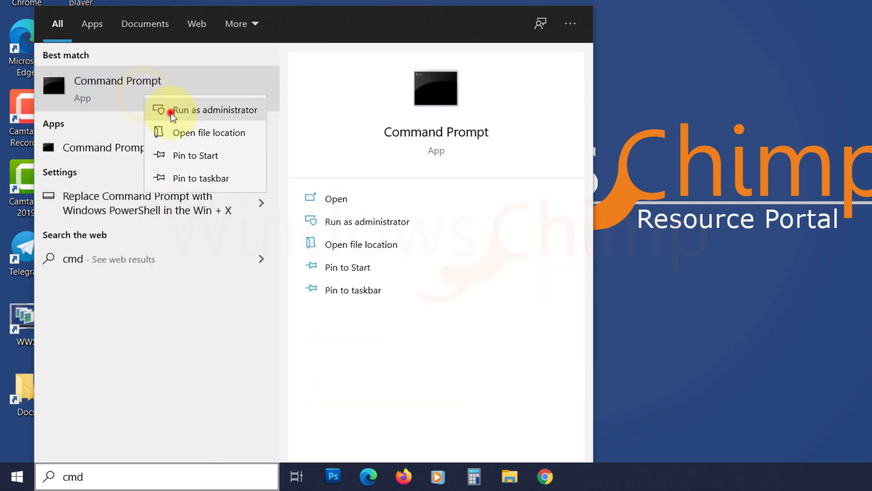
click(217, 109)
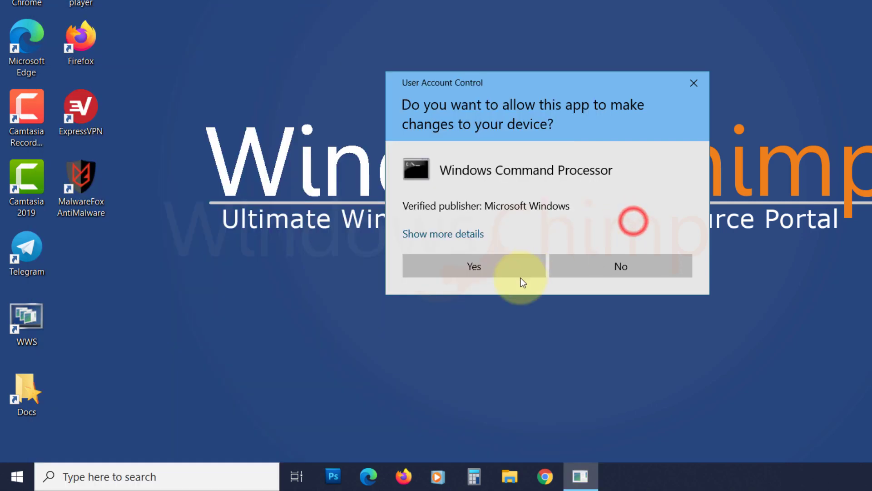
click(474, 266)
text(sfc /)
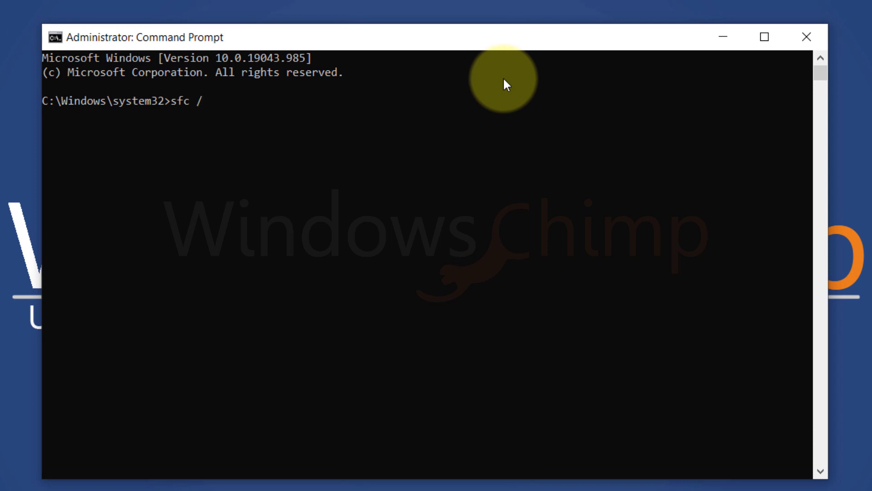
Run sfc /scannow in the administrator Command Prompt until verification reaches 6%
text(scannow)
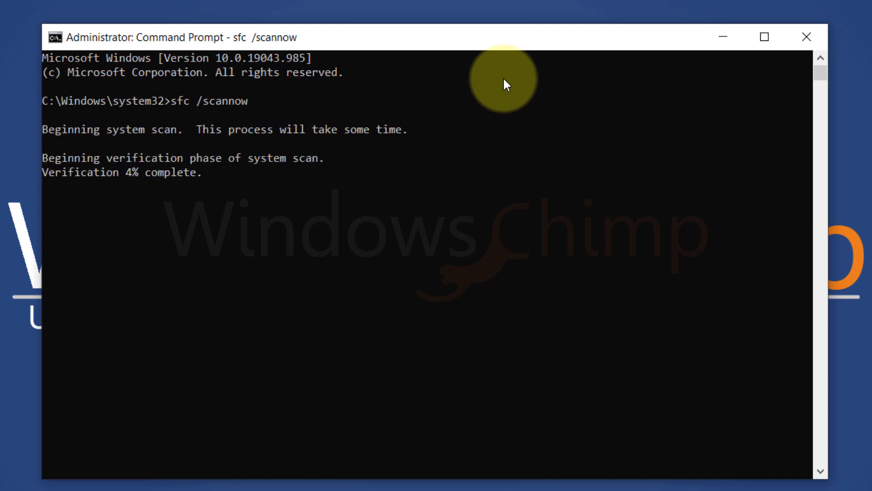
mouse_move(504, 38)
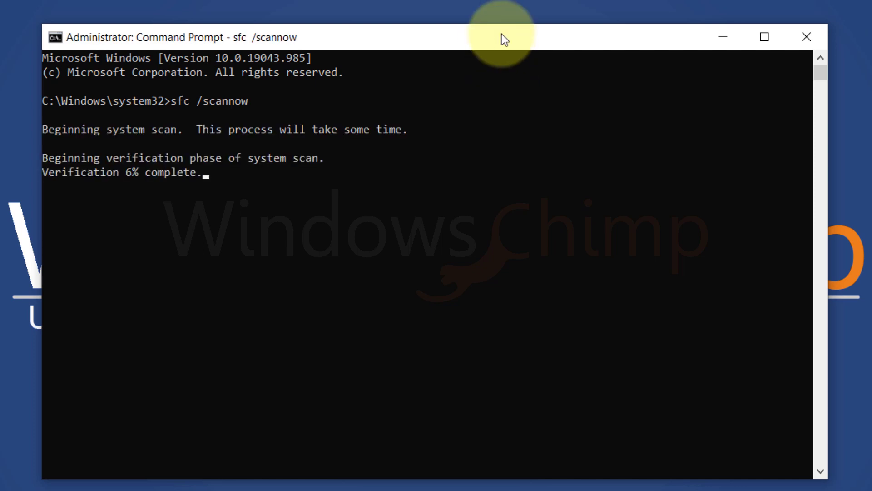
click(139, 476)
text(command)
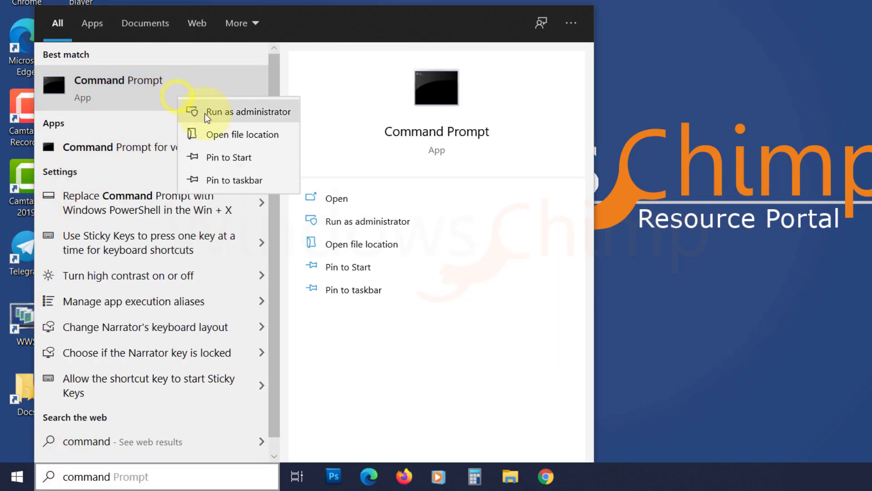
Run chkdsk /f /r in an admin Command Prompt and answer Y to schedule it at restart
click(250, 111)
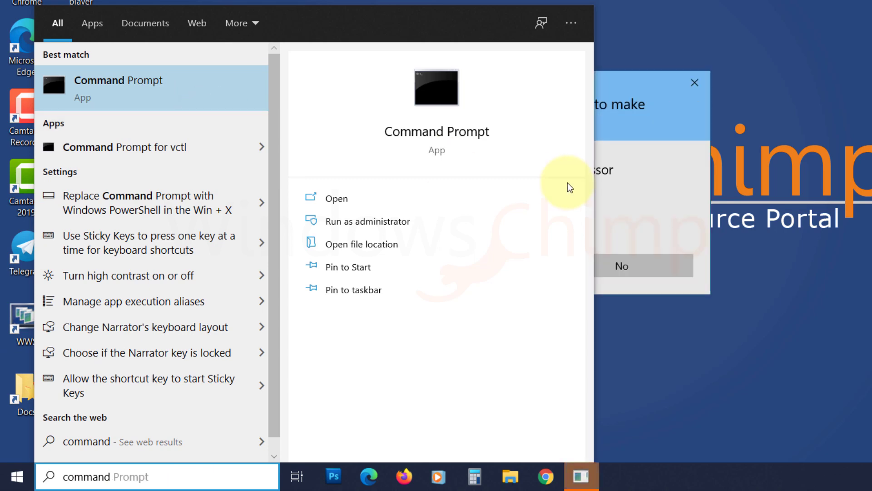
click(336, 199)
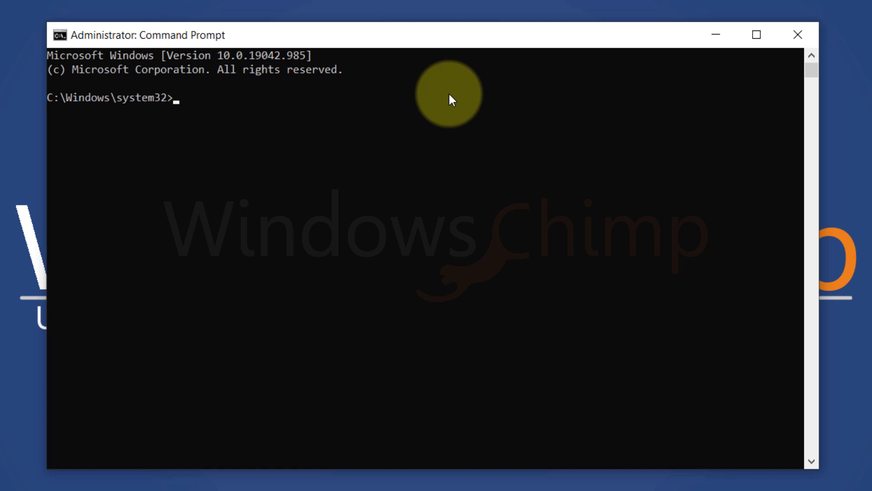
text(c)
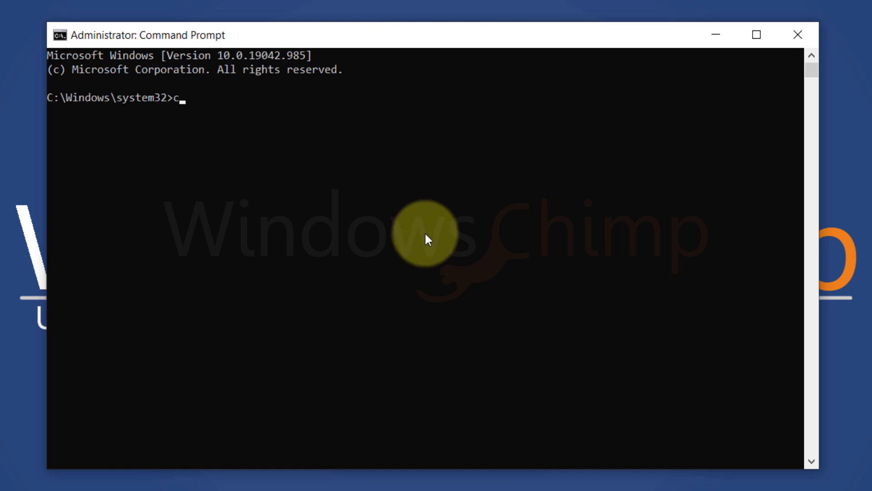
text(hkdsk)
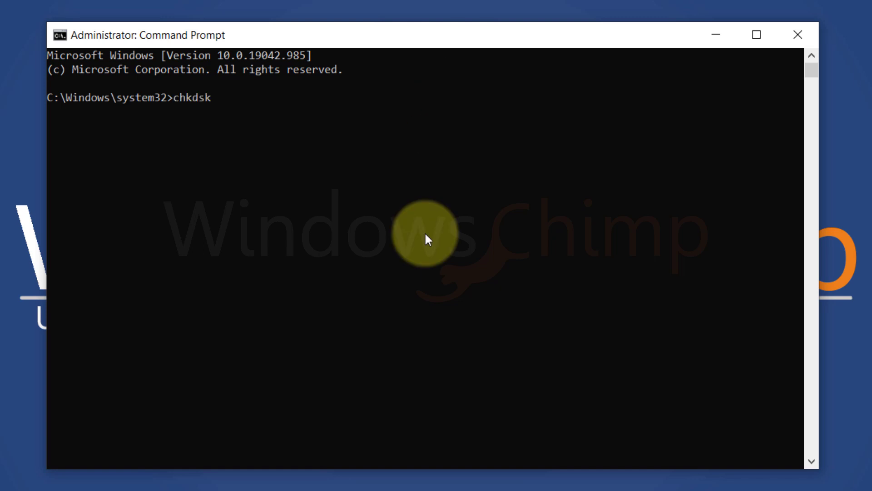
text(/)
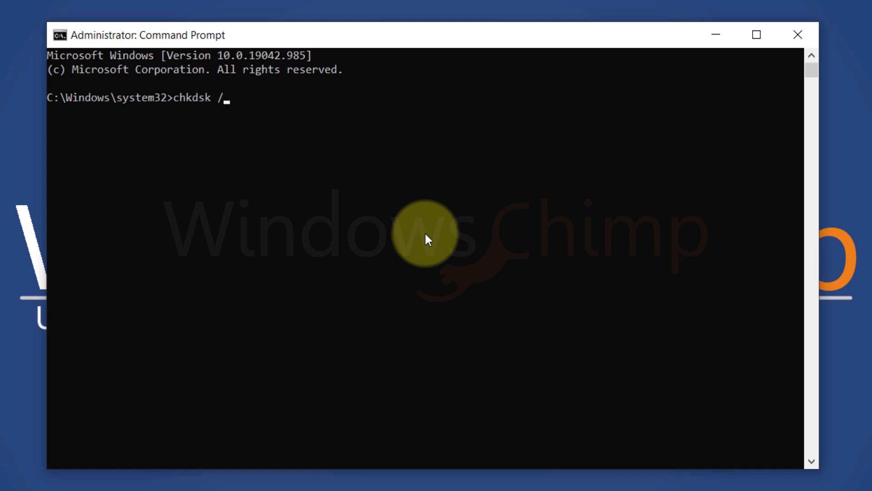
text(f)
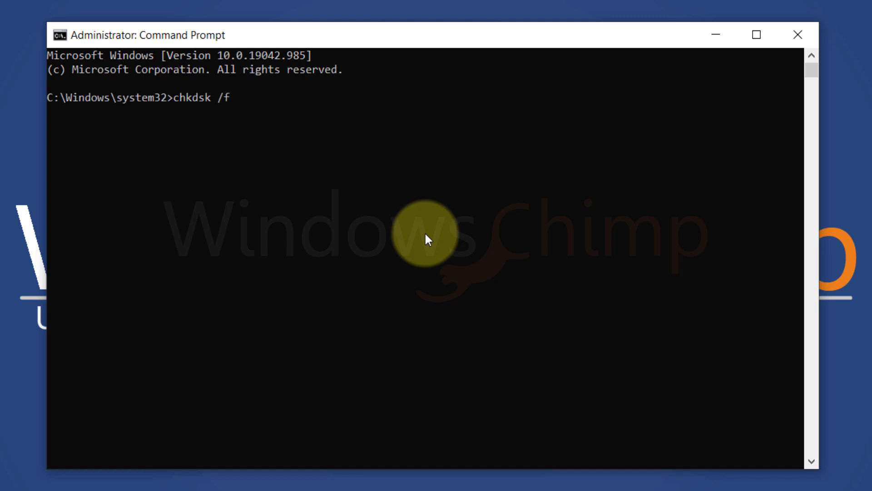
text(/r)
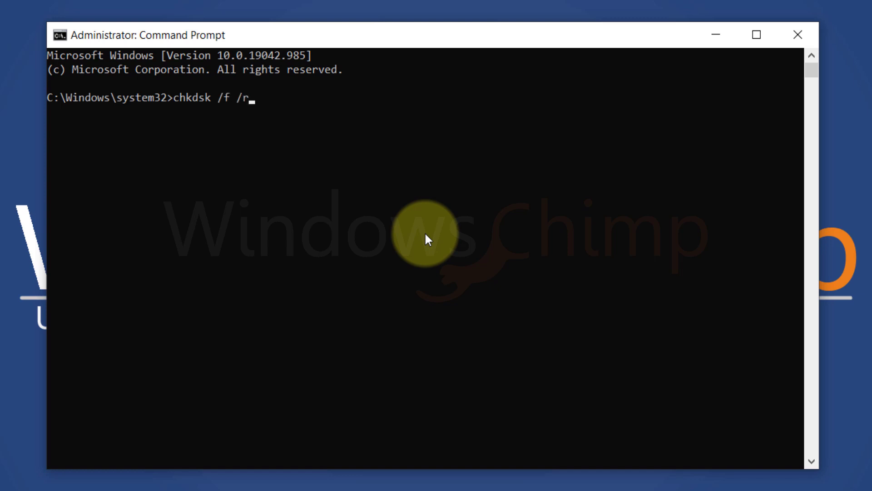
key(enter)
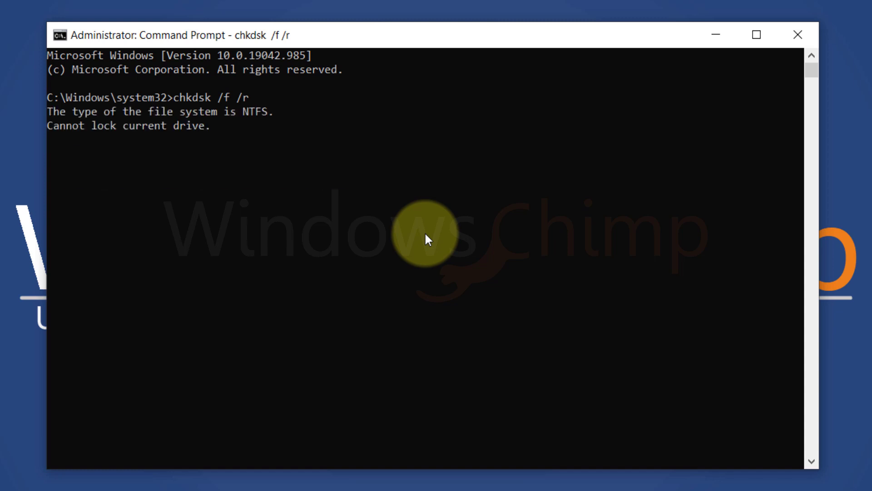
key(enter)
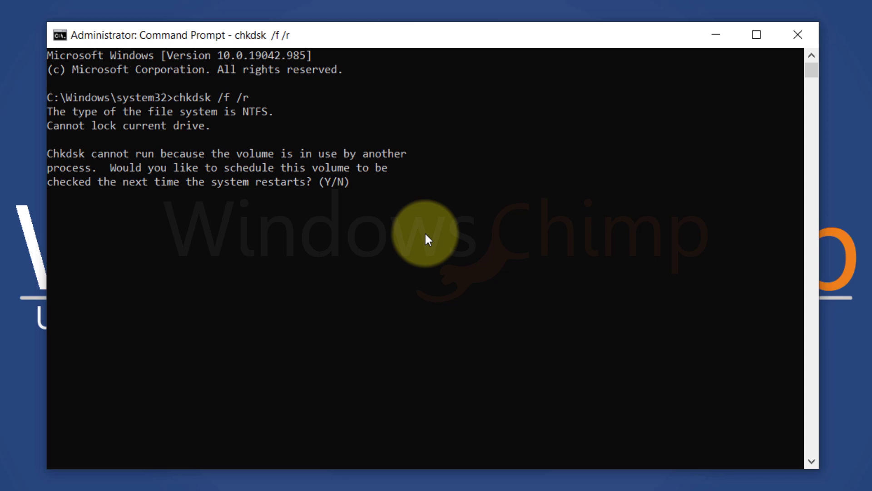
text(Y)
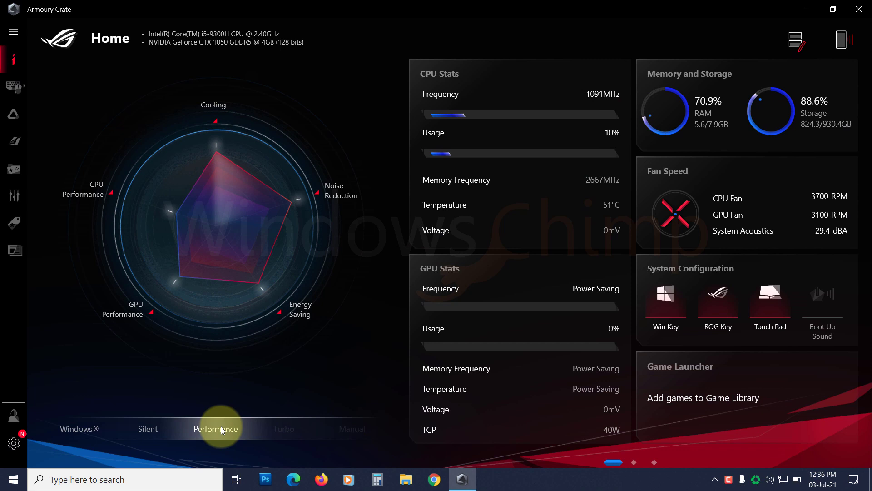
Switch Armoury Crate's operating mode to Performance on the Home dashboard
click(215, 428)
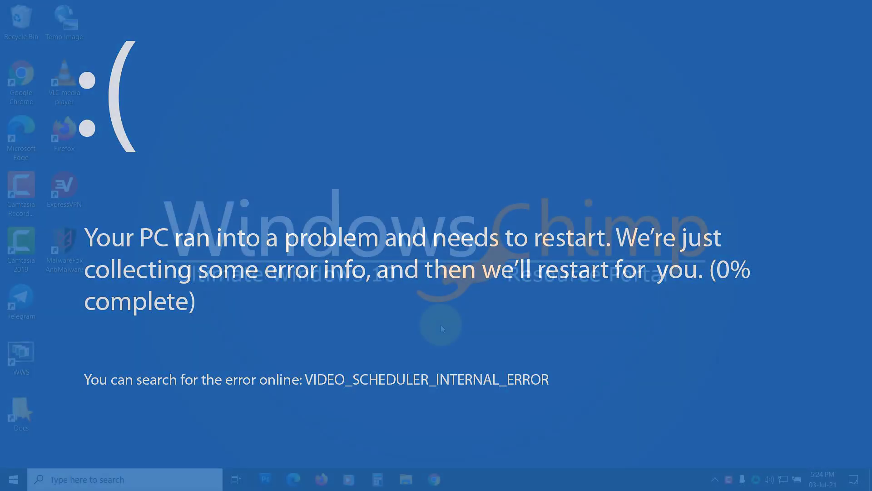
Boot into Safe Mode with msconfig and open Control Panel's Uninstall a program list
text(msconfig)
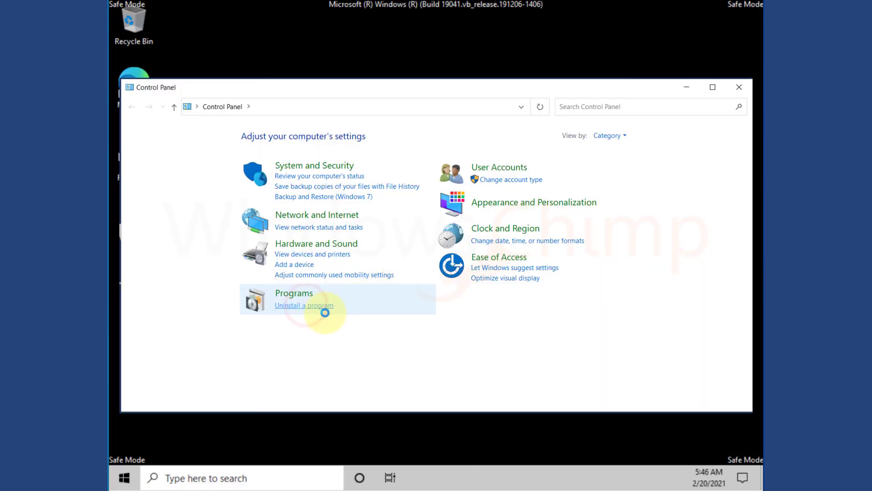
click(304, 305)
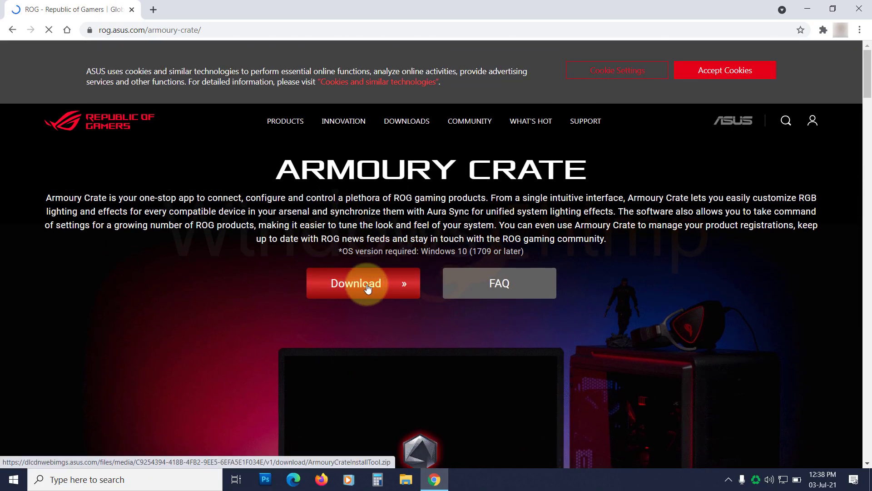
Download the Armoury Crate install tool from rog.asus.com/armoury-crate
click(355, 283)
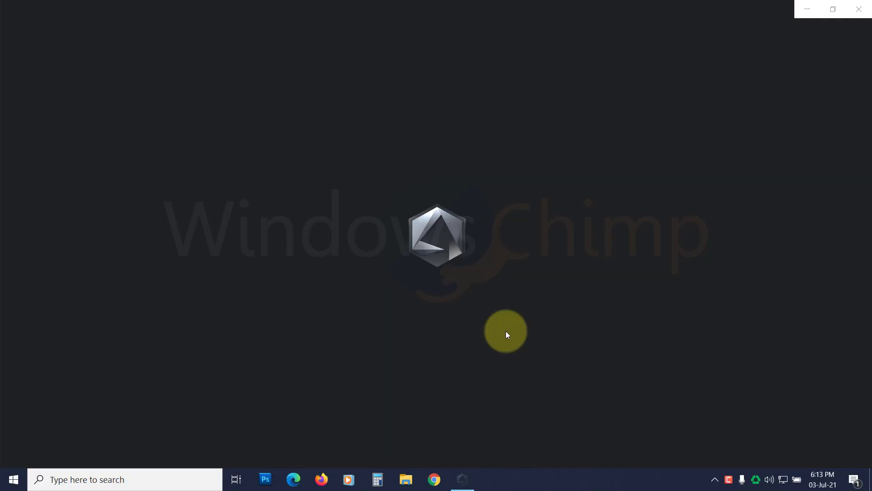
Launch the reinstalled Armoury Crate and let its splash screen finish loading
click(462, 479)
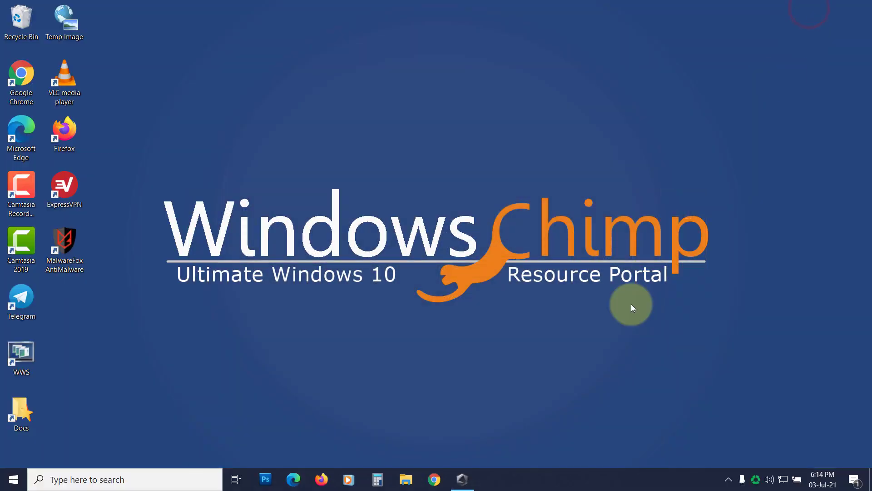
mouse_move(589, 436)
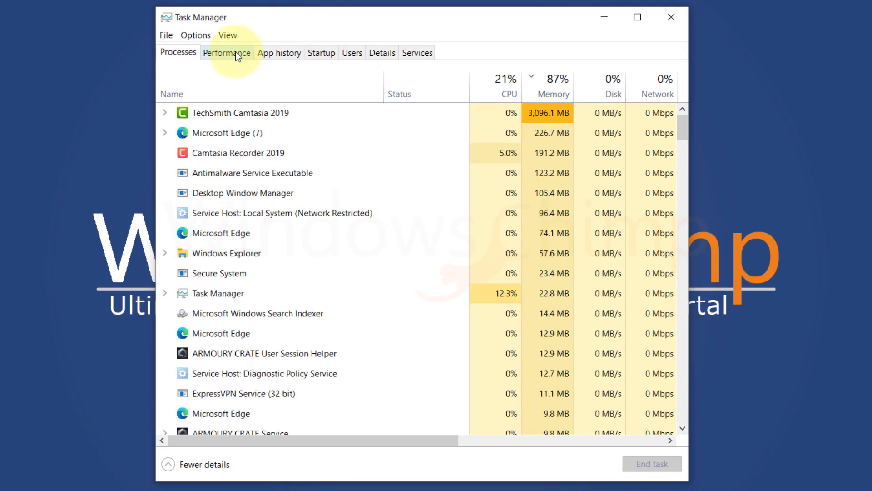
Check the NVIDIA GPU temperature (62 °C) in Task Manager's Performance tab, then close it
click(227, 53)
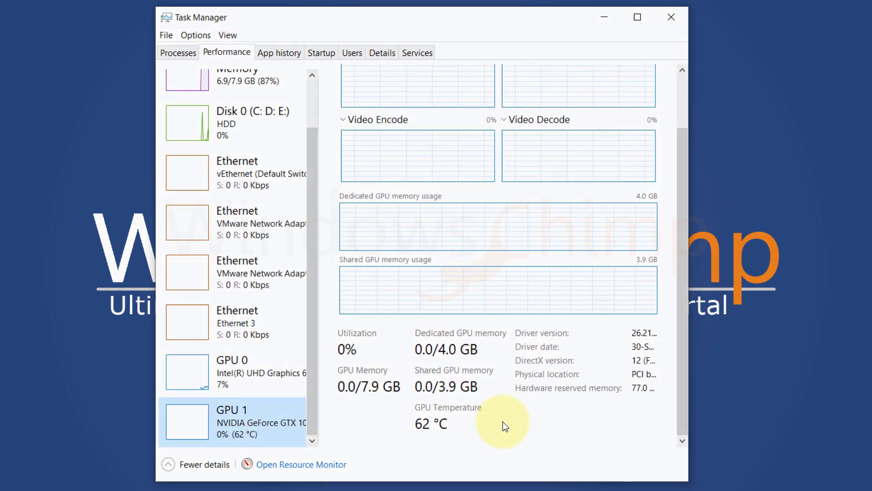
click(671, 16)
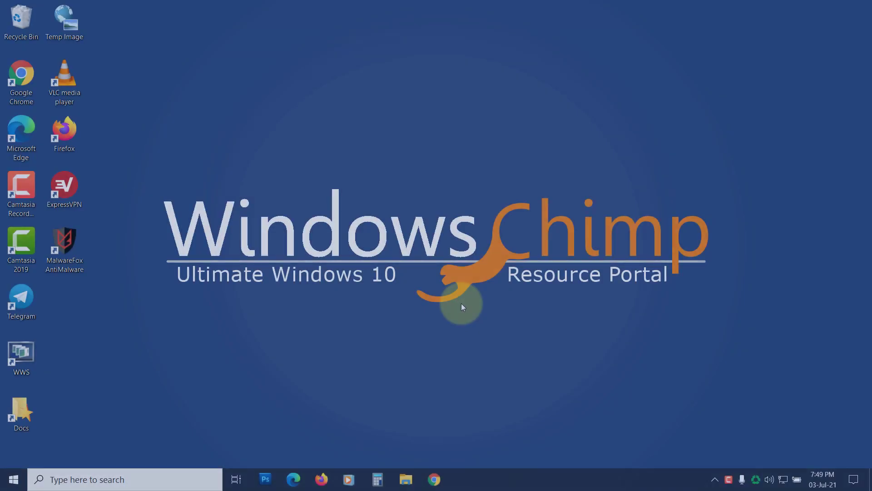
Search for 'windows memory diagnostic' and launch the Windows Memory Diagnostic app
right_click(364, 138)
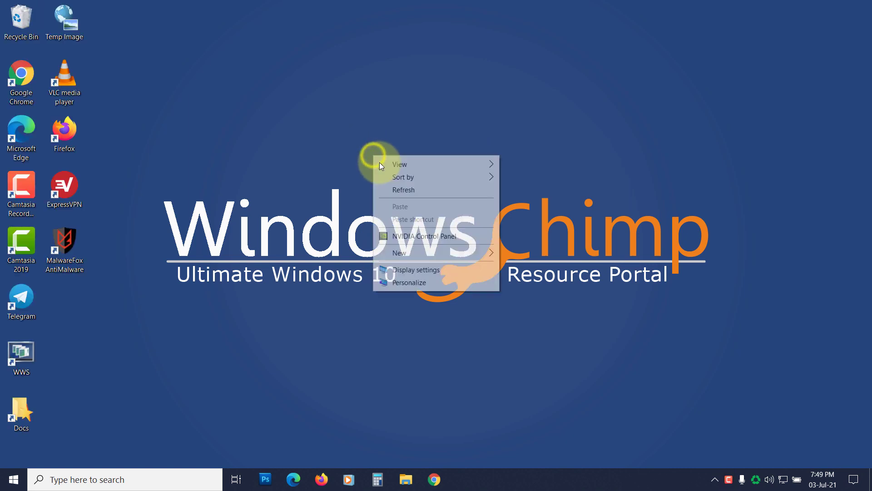
click(354, 169)
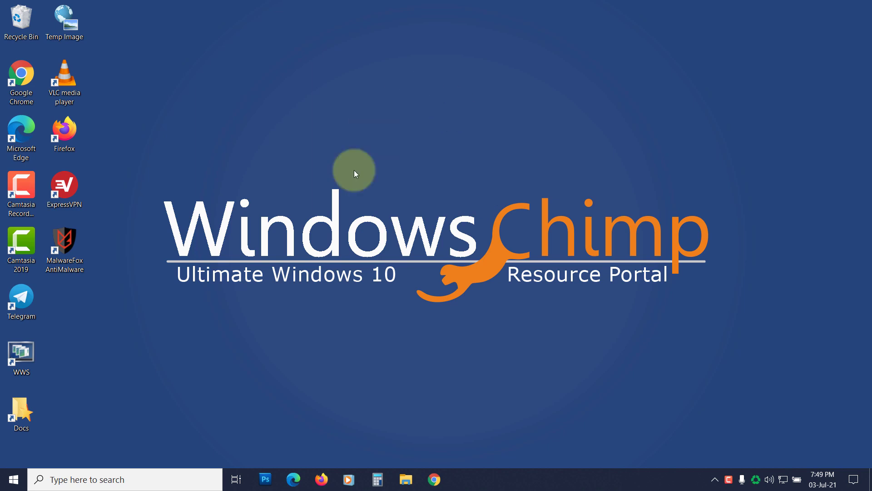
right_click(355, 169)
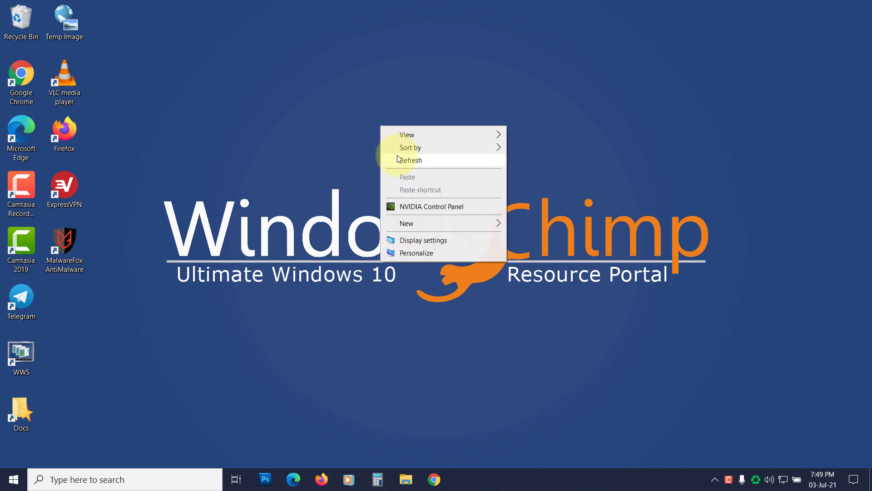
click(139, 479)
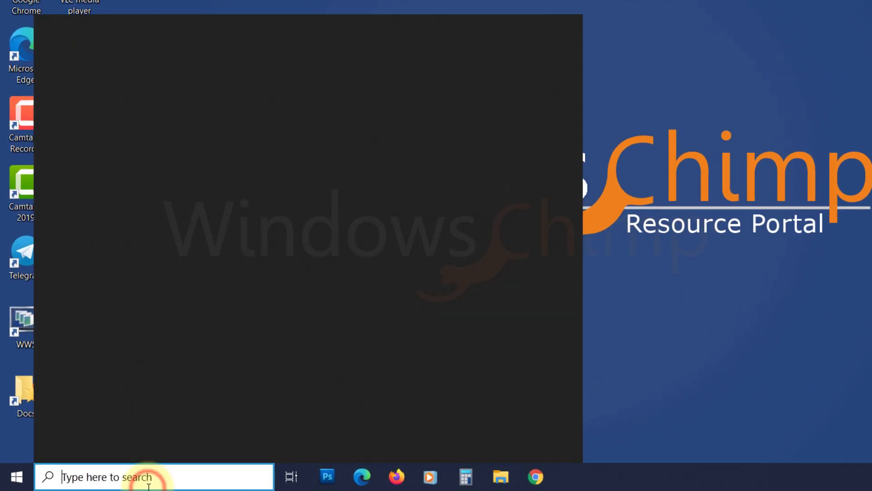
text(windows memory diagnostic)
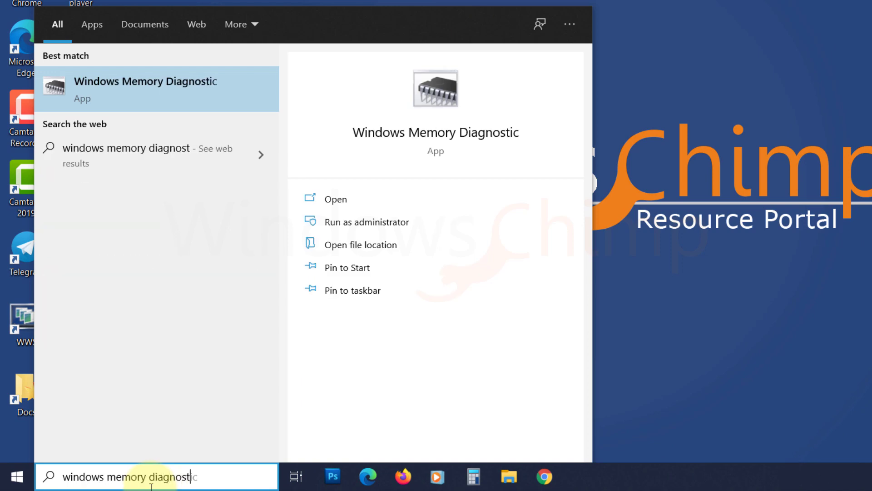
click(335, 199)
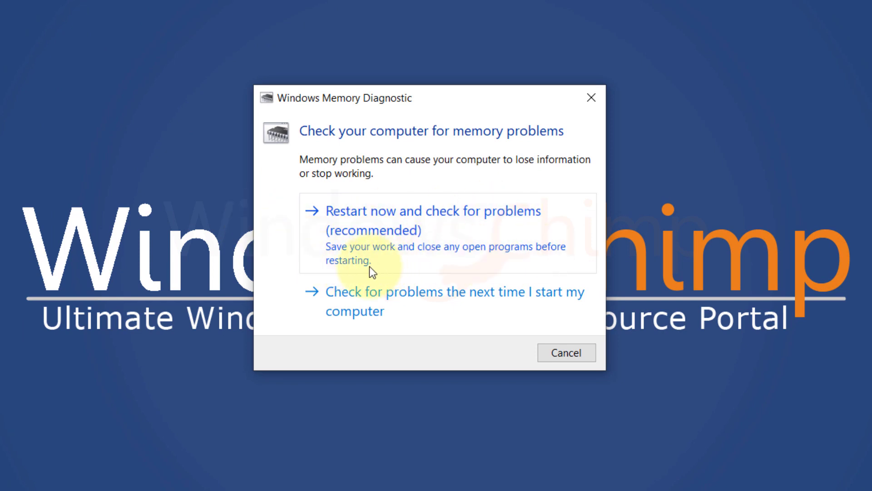
mouse_move(559, 318)
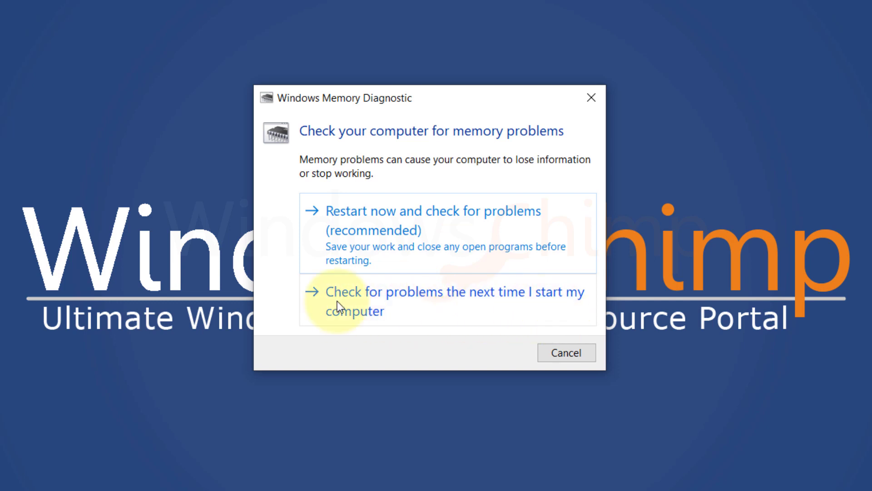
Choose 'Check for problems the next time I start my computer' in Windows Memory Diagnostic
click(430, 220)
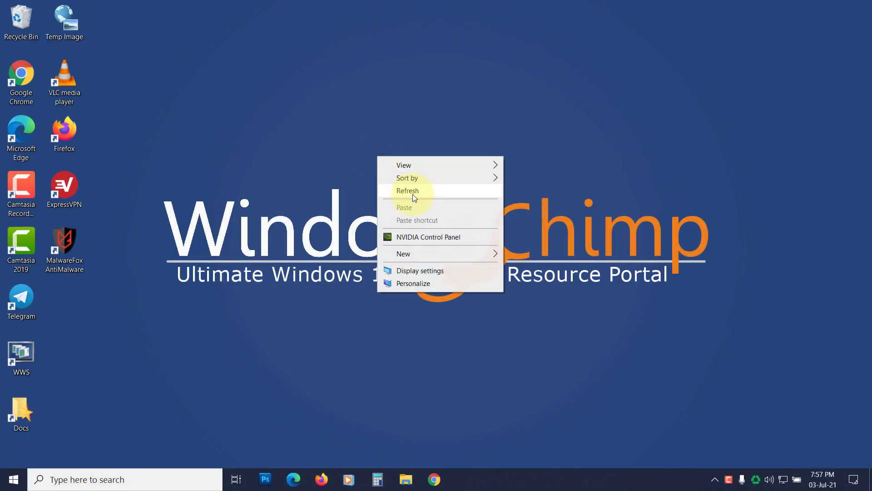
Open Windows Update in Settings and check for new updates
click(408, 190)
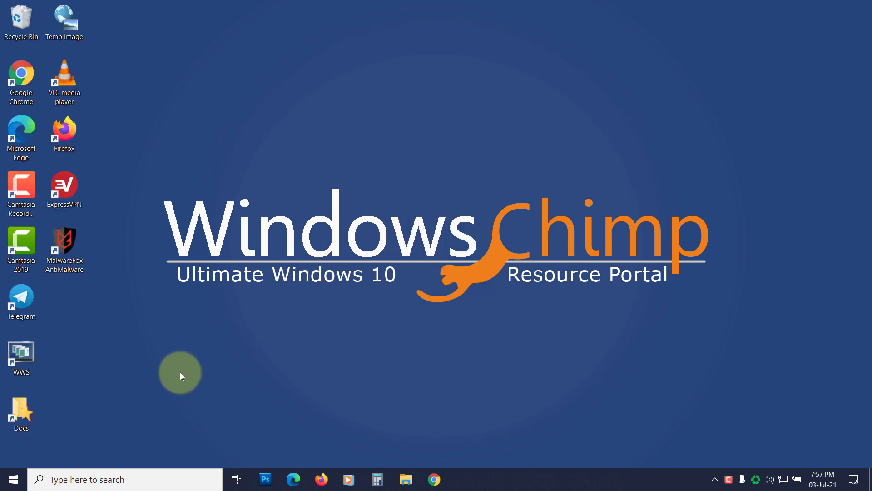
click(13, 479)
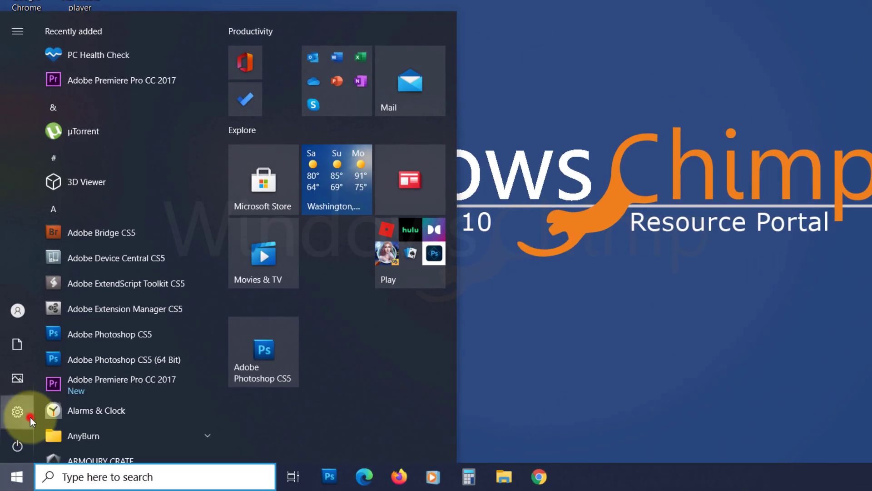
click(17, 412)
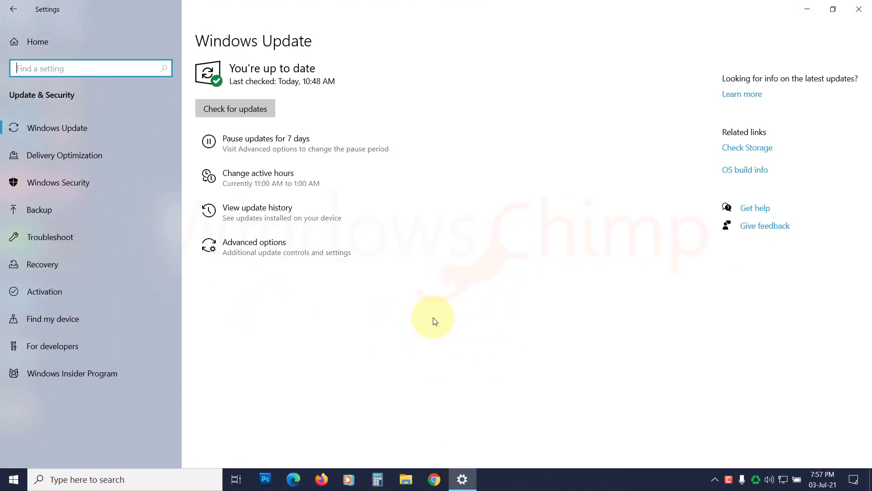
click(235, 108)
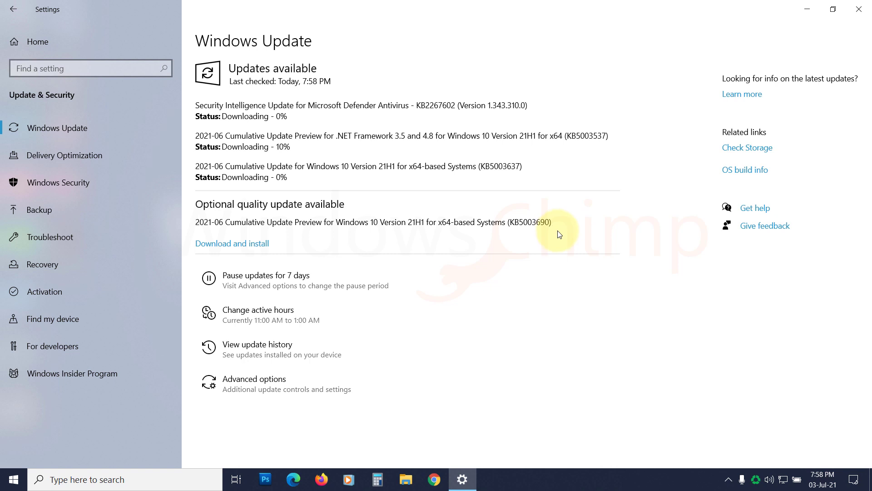
mouse_move(586, 234)
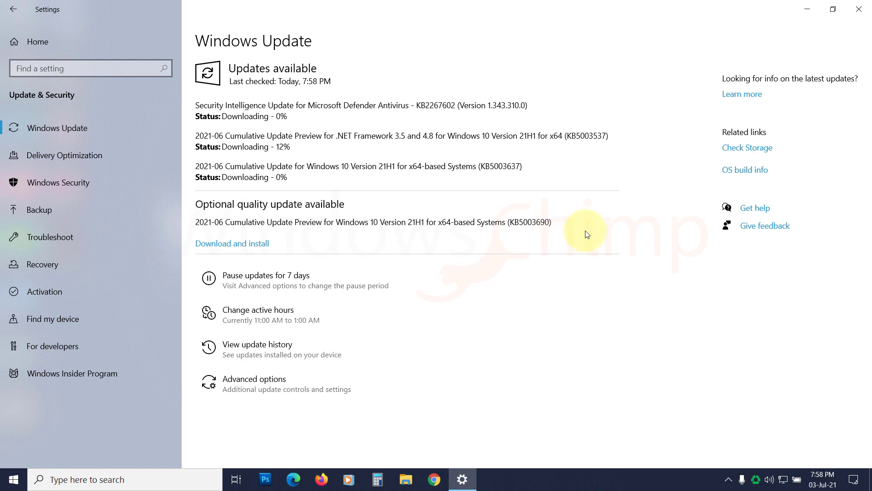
mouse_move(596, 251)
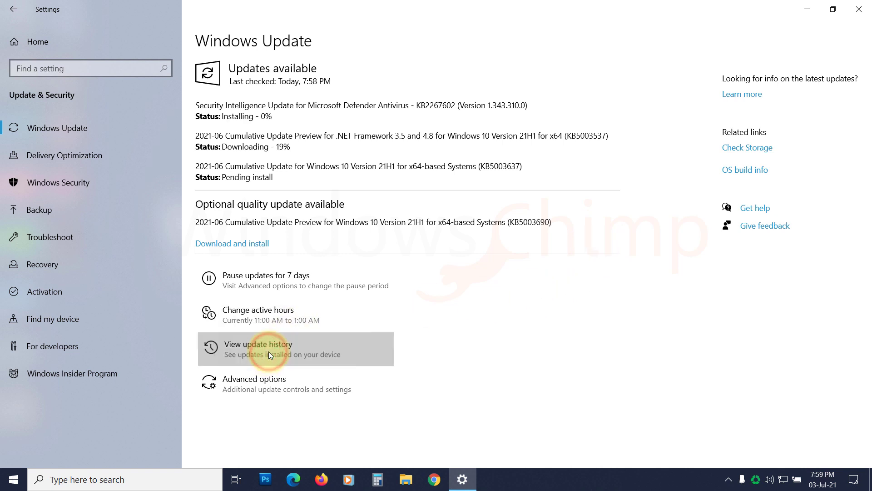
Open update history's Installed Updates list and start uninstalling update KB5003254
click(258, 349)
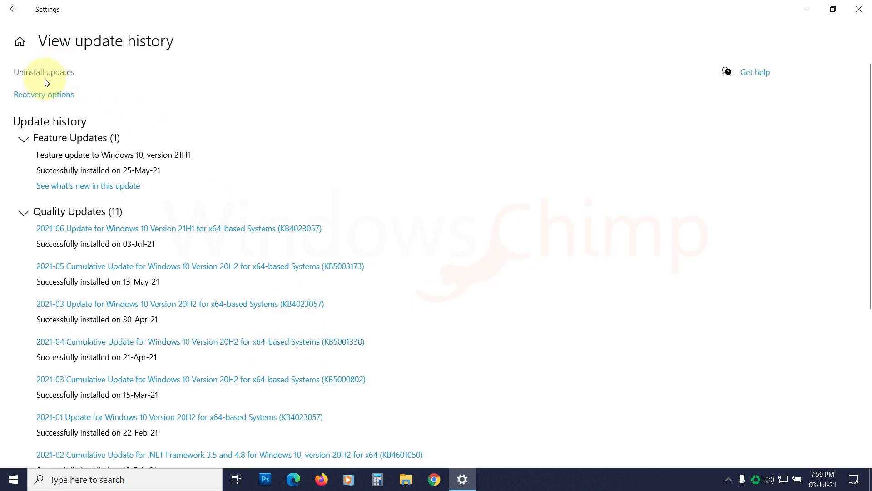
click(44, 73)
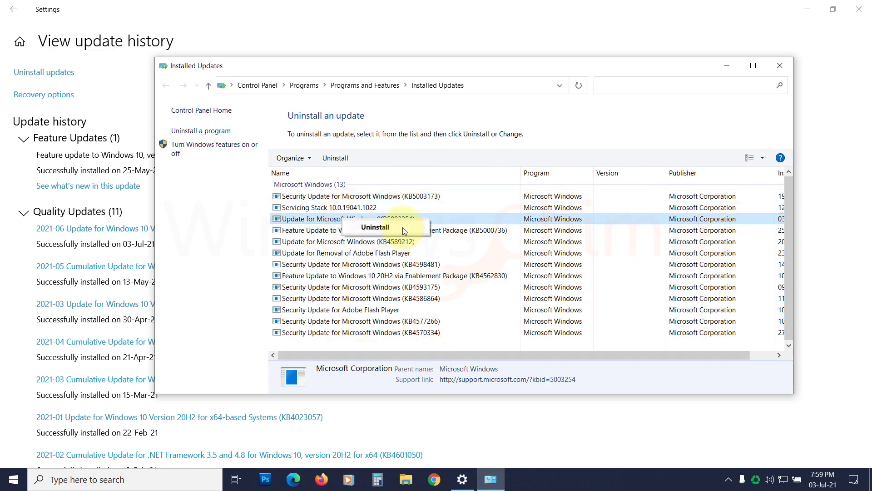
click(376, 227)
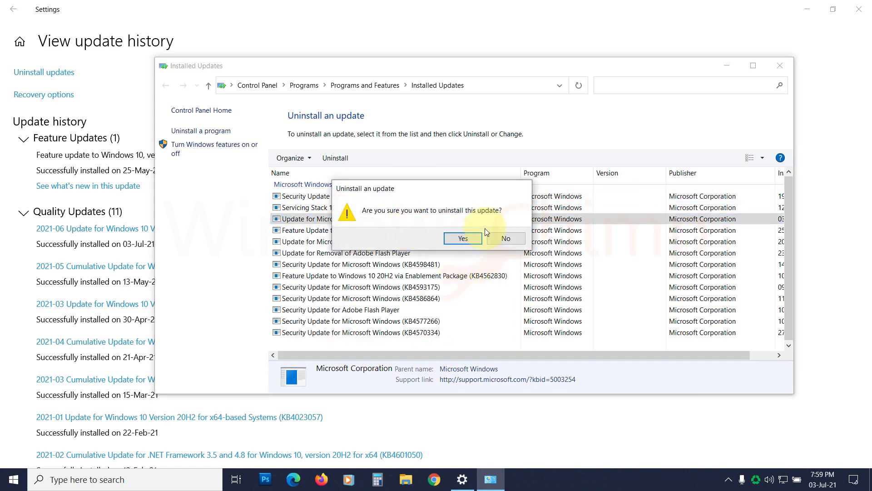